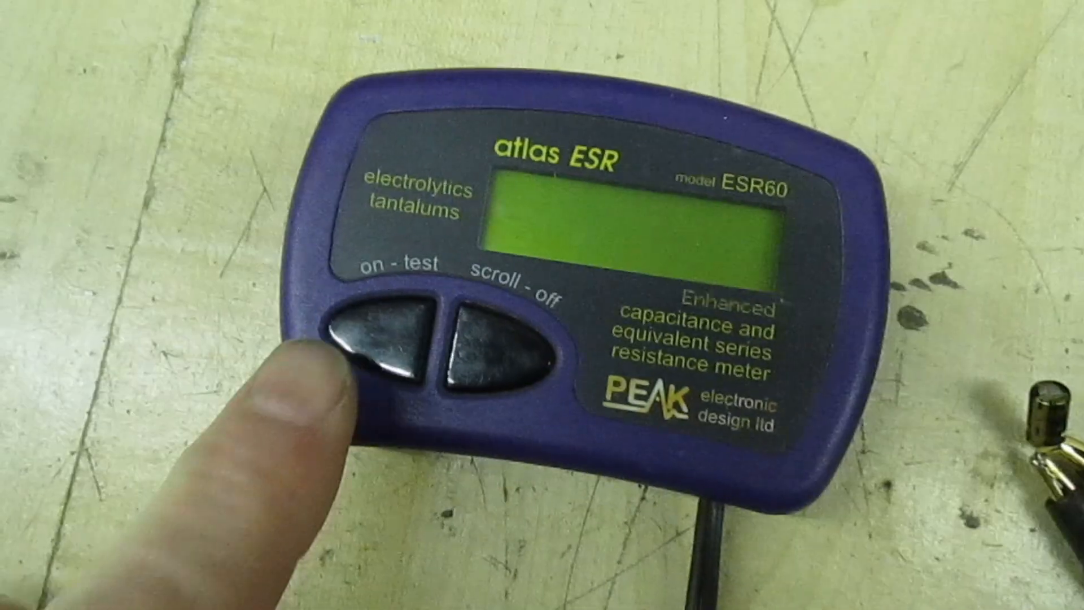
Step: Power on the Atlas ESR60 to show its 'Peak Atlas ESR R3.0 Enhanced' startup screen
click(373, 346)
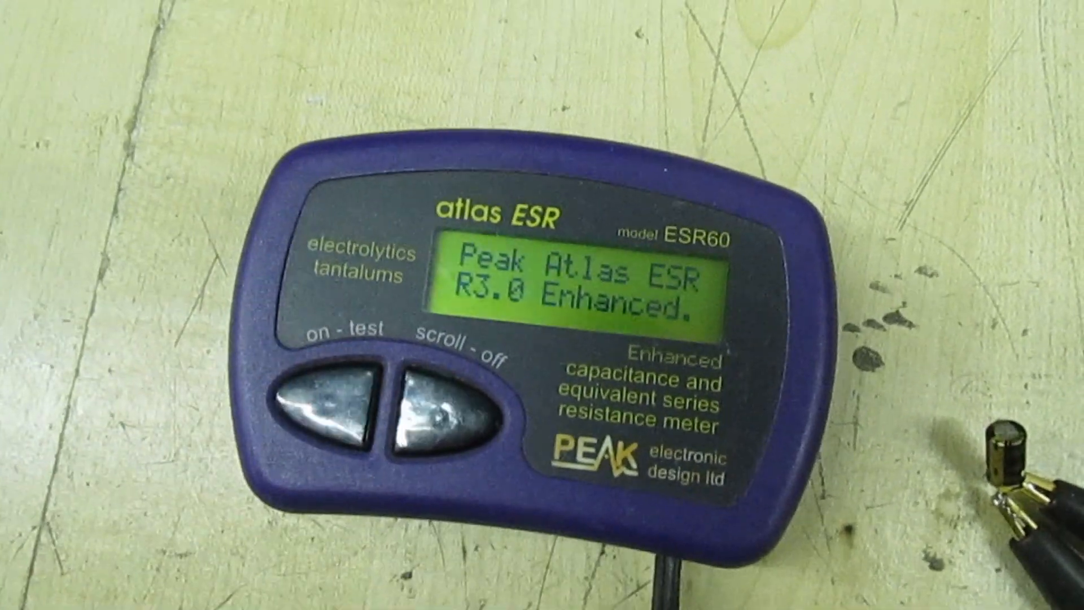